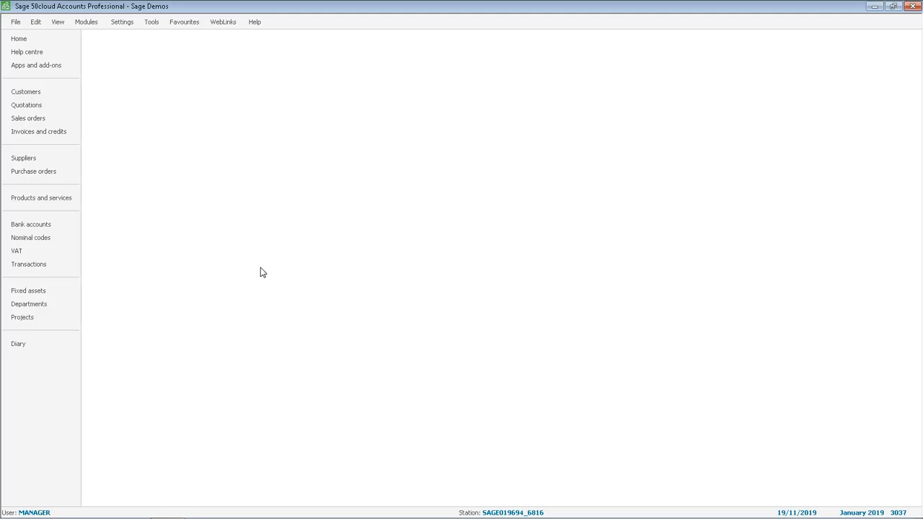
pyautogui.moveTo(15, 22)
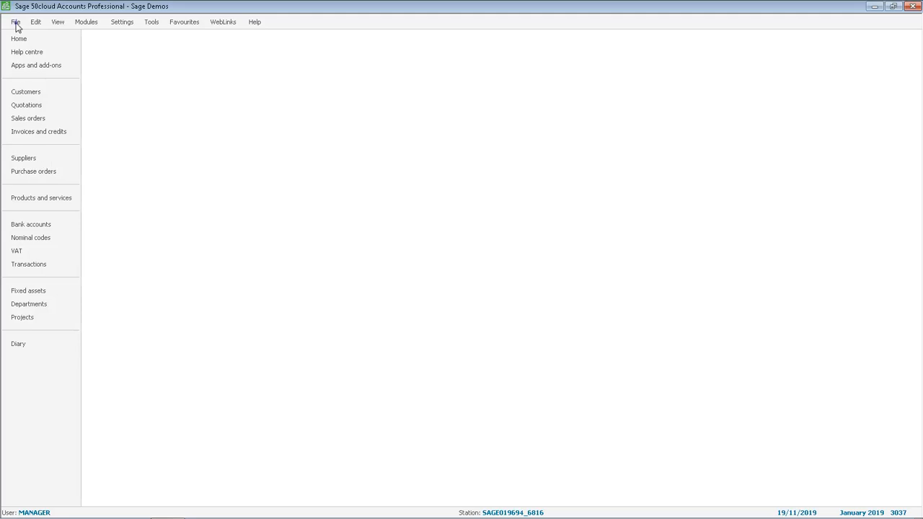
# Bring up the File menu on the Sage Demo company to reach Sage Drive setup.
pyautogui.click(16, 21)
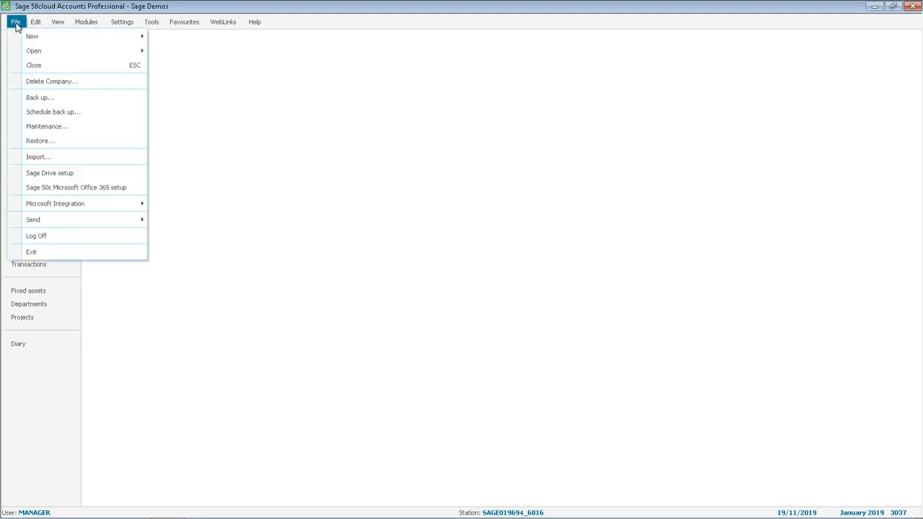
pyautogui.moveTo(49, 174)
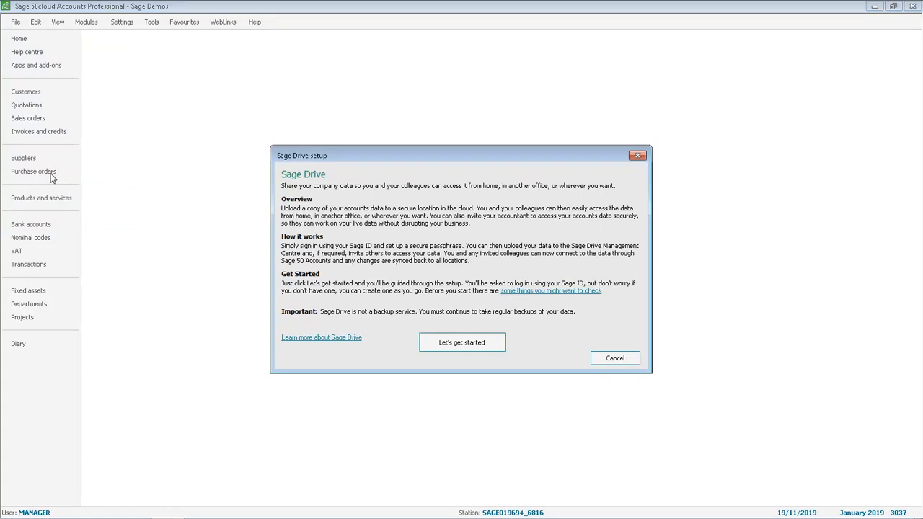
# Start the guided setup and sign in to Sage Drive EU with the Sage ID email and password.
pyautogui.click(462, 342)
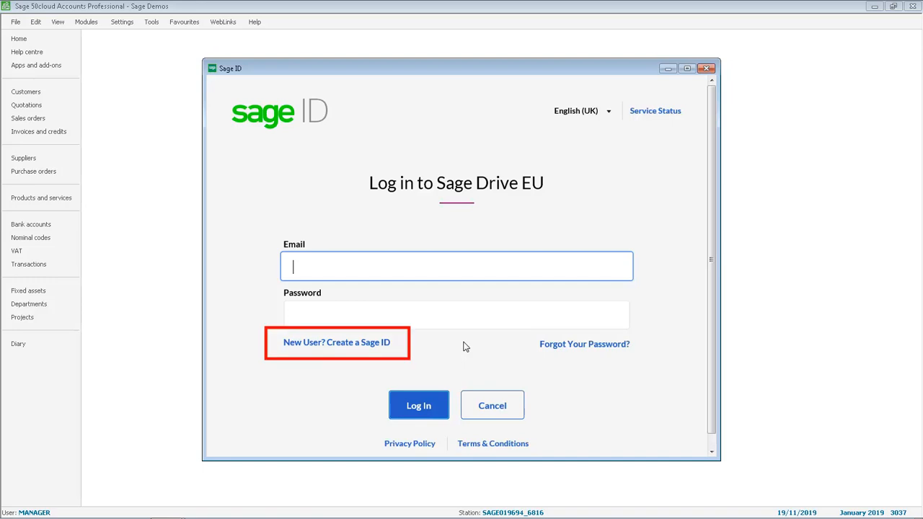
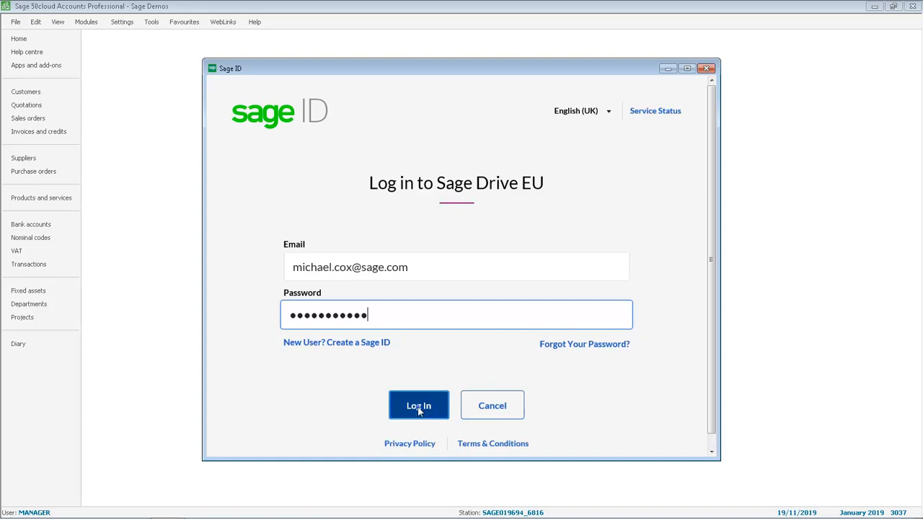
pyautogui.click(419, 405)
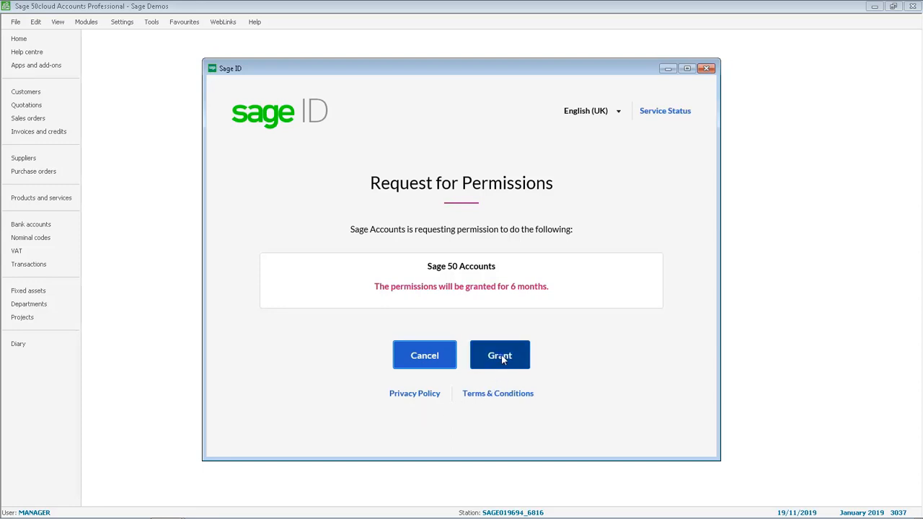
# Grant Sage 50 Accounts the requested six-month permissions, reaching the passphrase prompt.
pyautogui.click(499, 355)
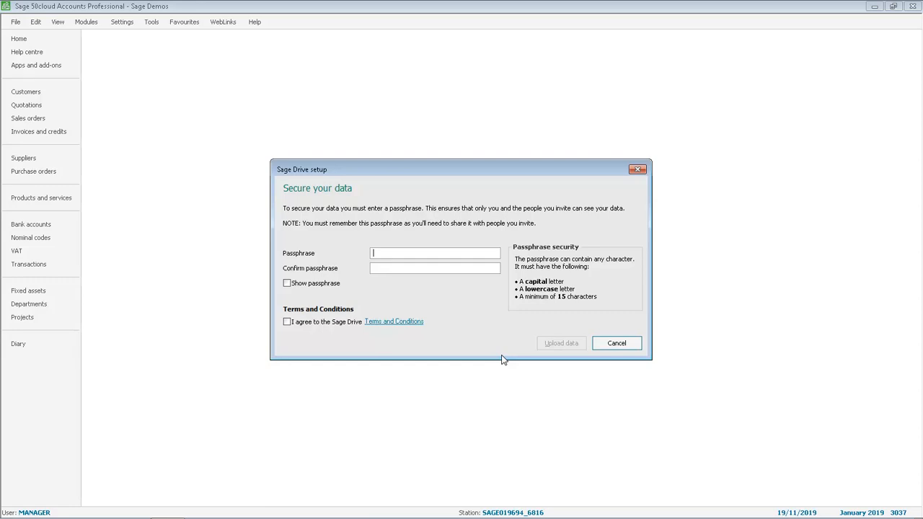
# Enter and confirm the data passphrase and agree to the Sage Drive Terms and Conditions.
pyautogui.write('****')
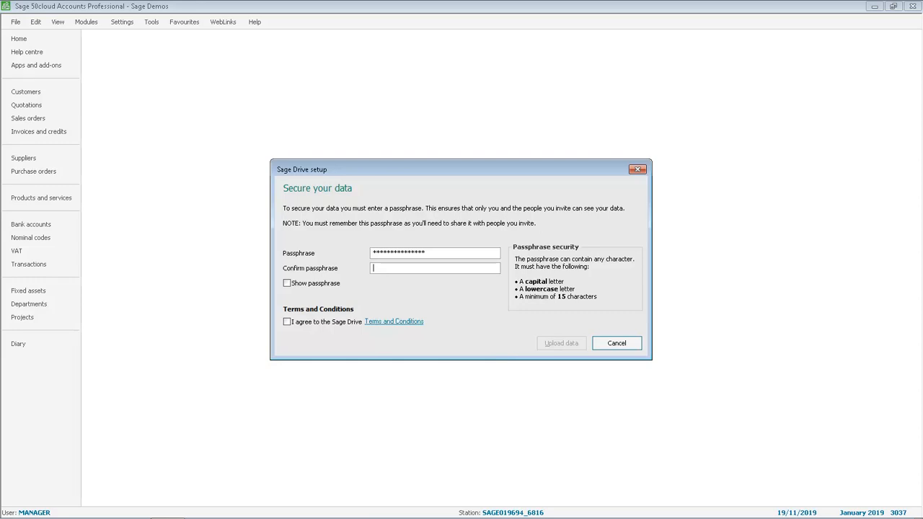
pyautogui.write('**')
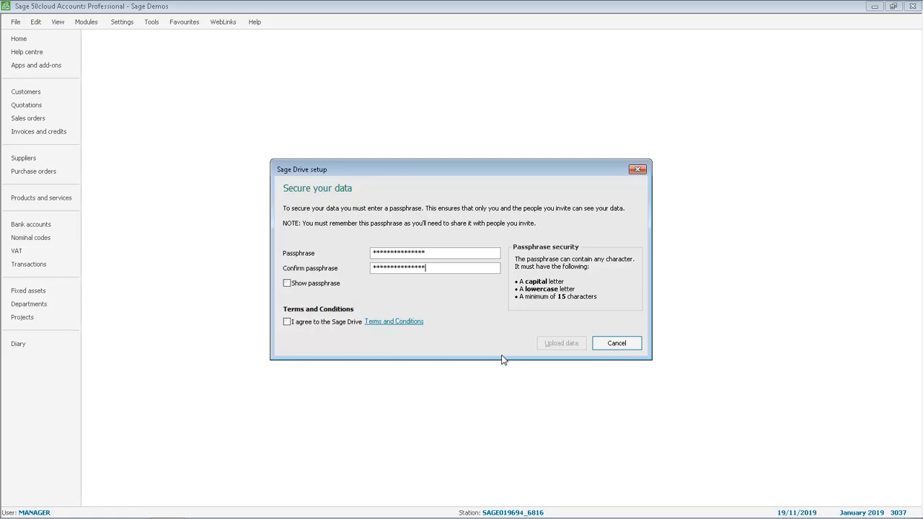
pyautogui.moveTo(346, 352)
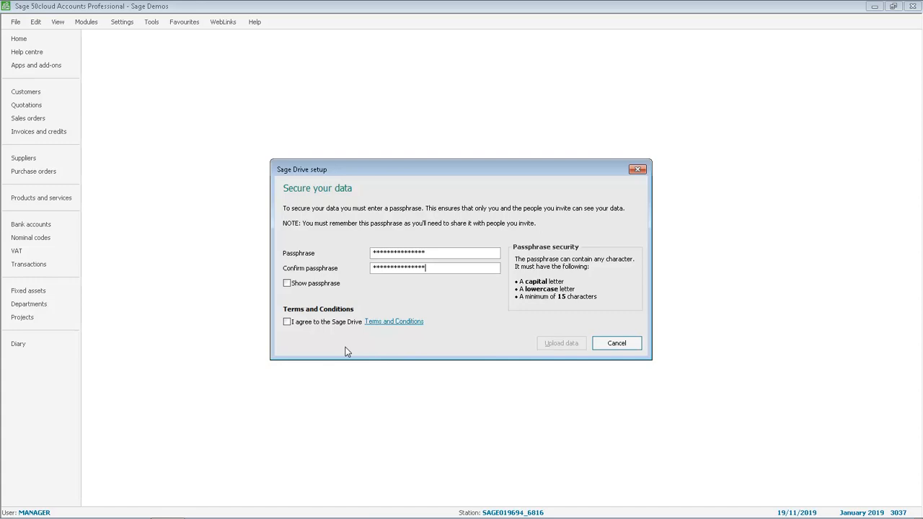
pyautogui.click(287, 322)
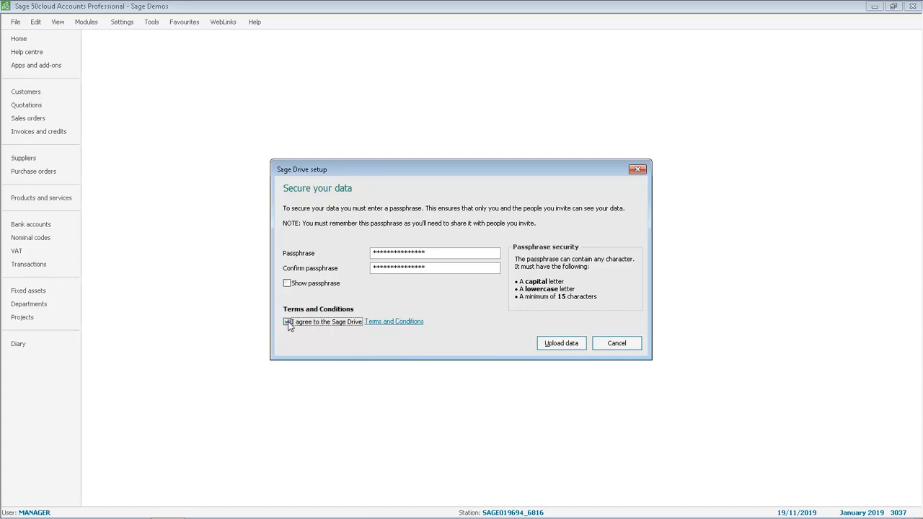
pyautogui.click(287, 321)
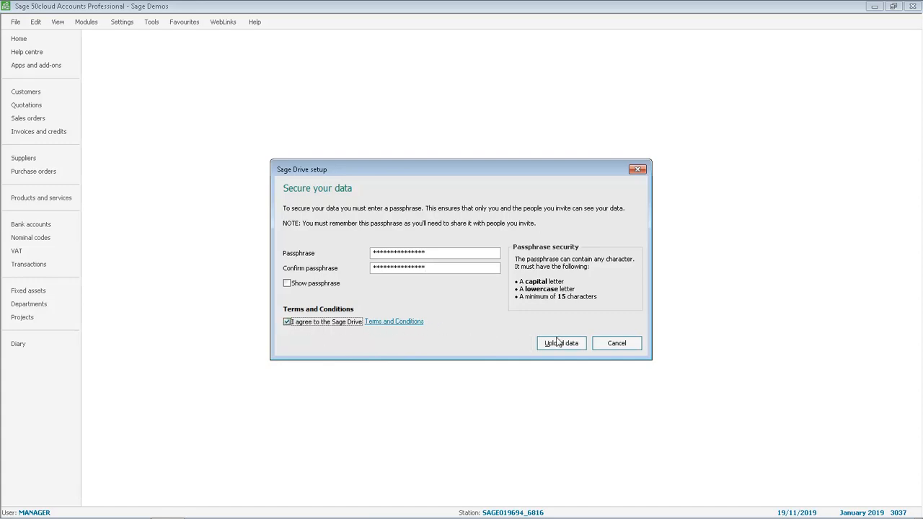
# Upload the Sage Demo company data and close the Congratulations message, leaving Sage Drive Online.
pyautogui.click(561, 343)
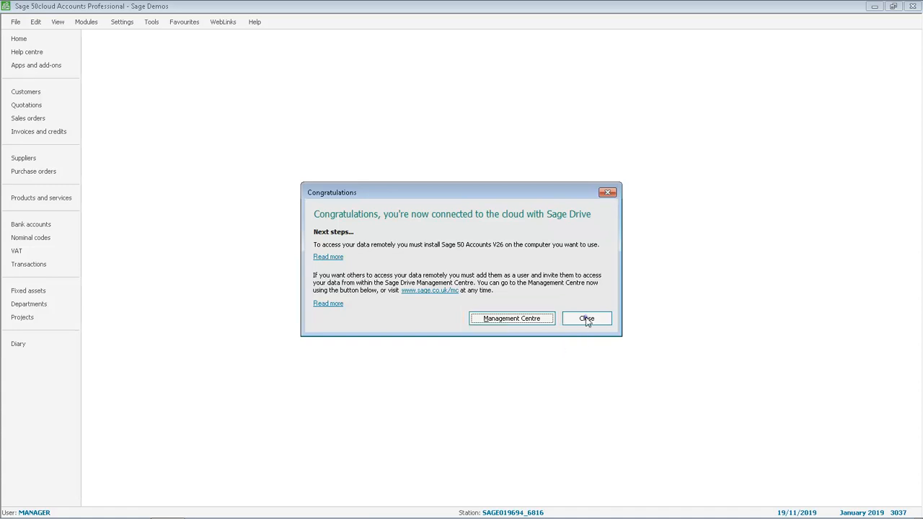
pyautogui.click(585, 318)
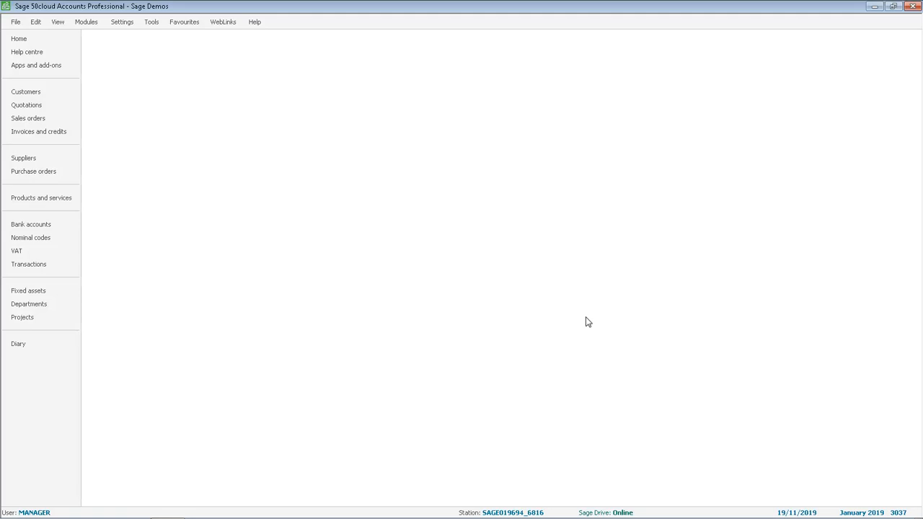